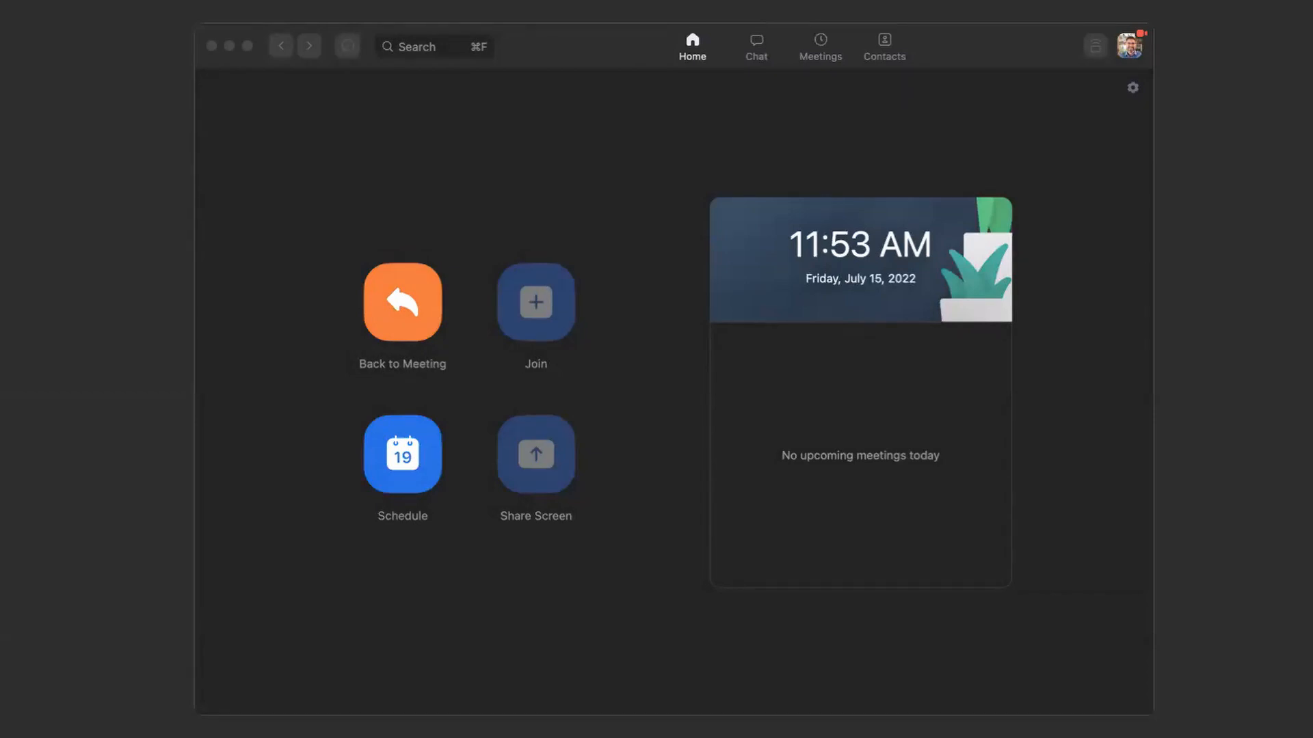
pyautogui.moveTo(1003, 116)
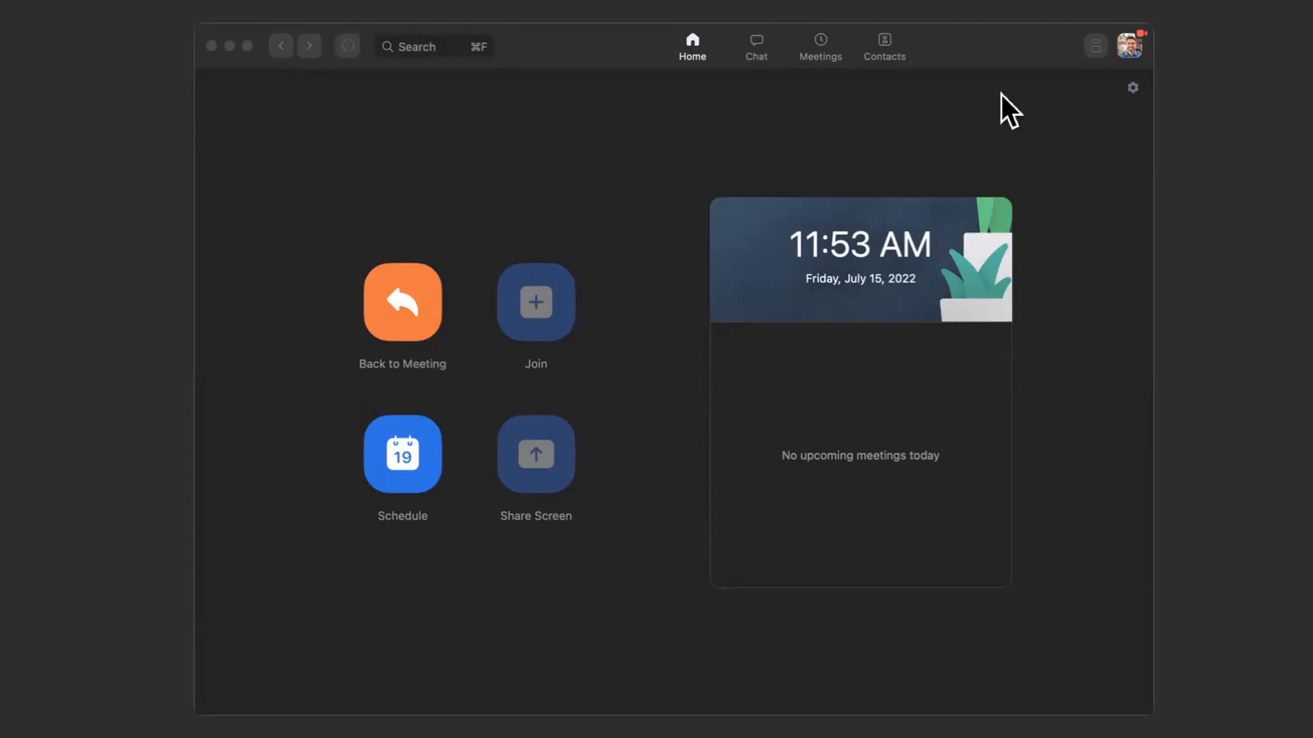
pyautogui.moveTo(1129, 65)
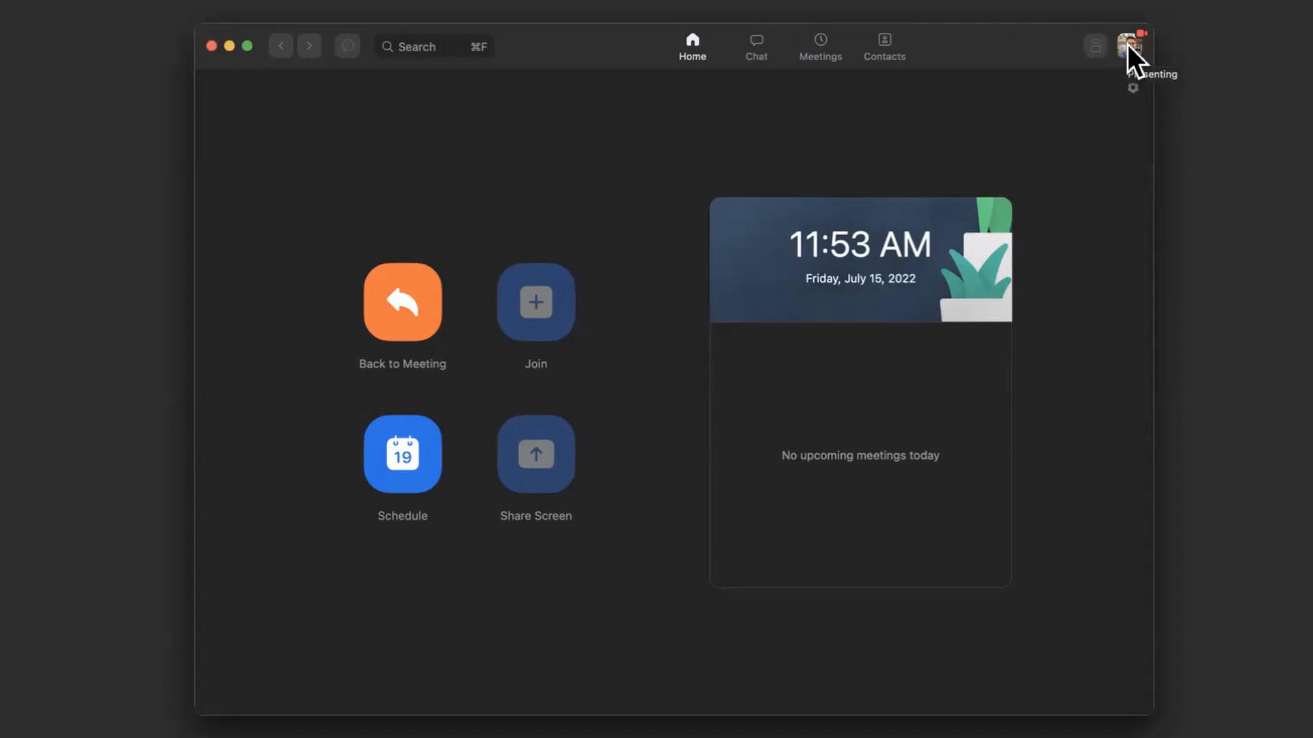
# Open My Profile from the profile picture menu in the Zoom web portal.
pyautogui.click(1131, 36)
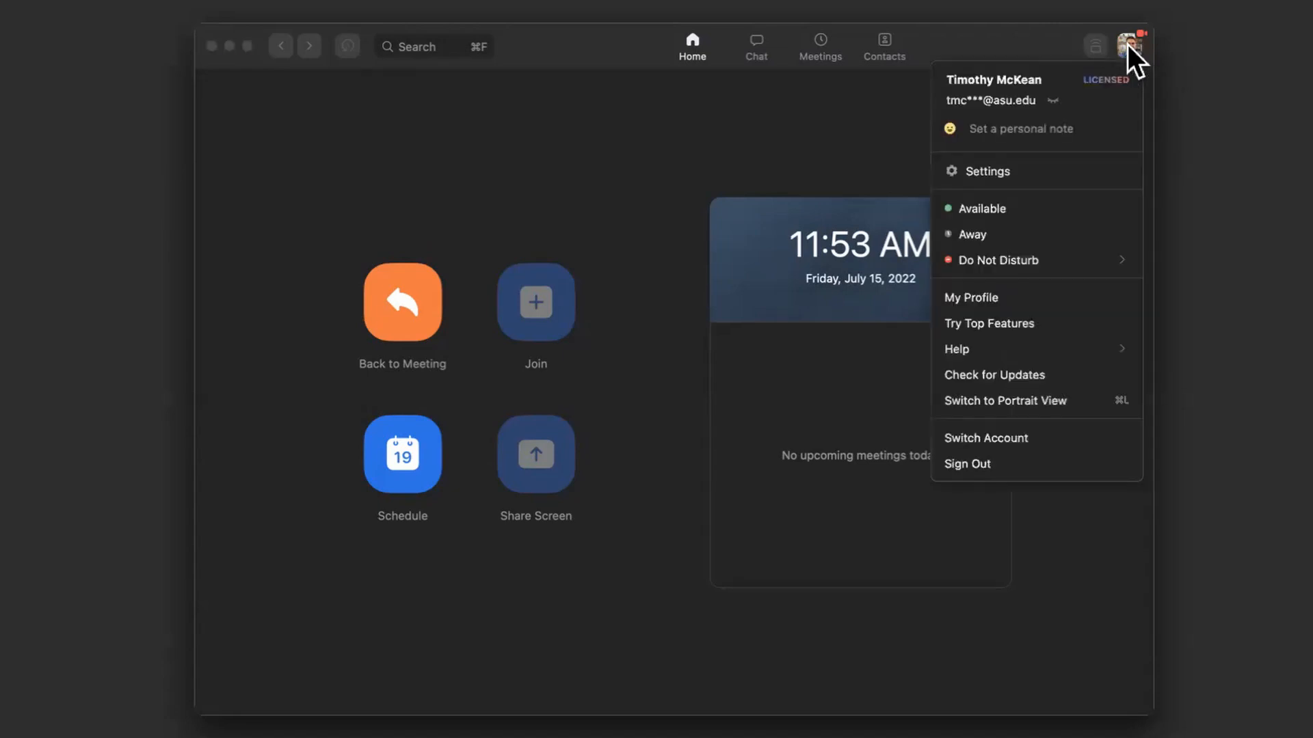
pyautogui.moveTo(1091, 75)
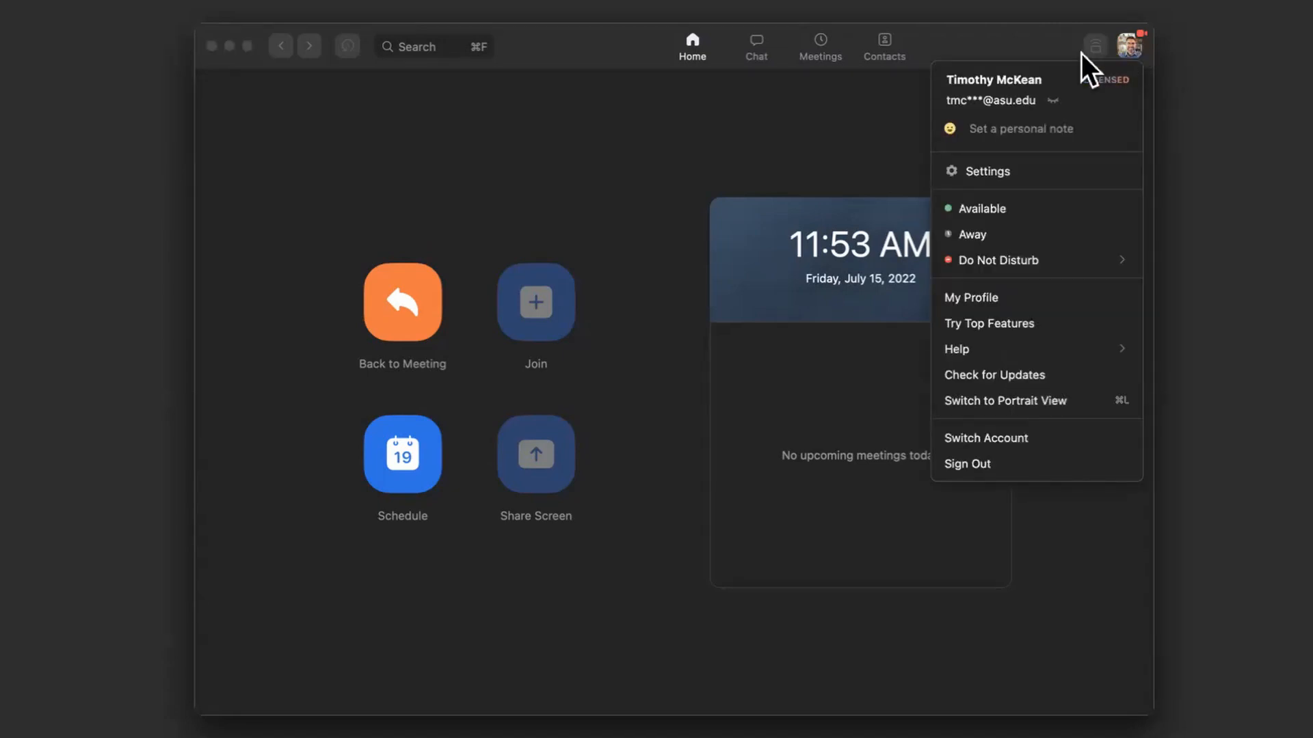
pyautogui.moveTo(1044, 106)
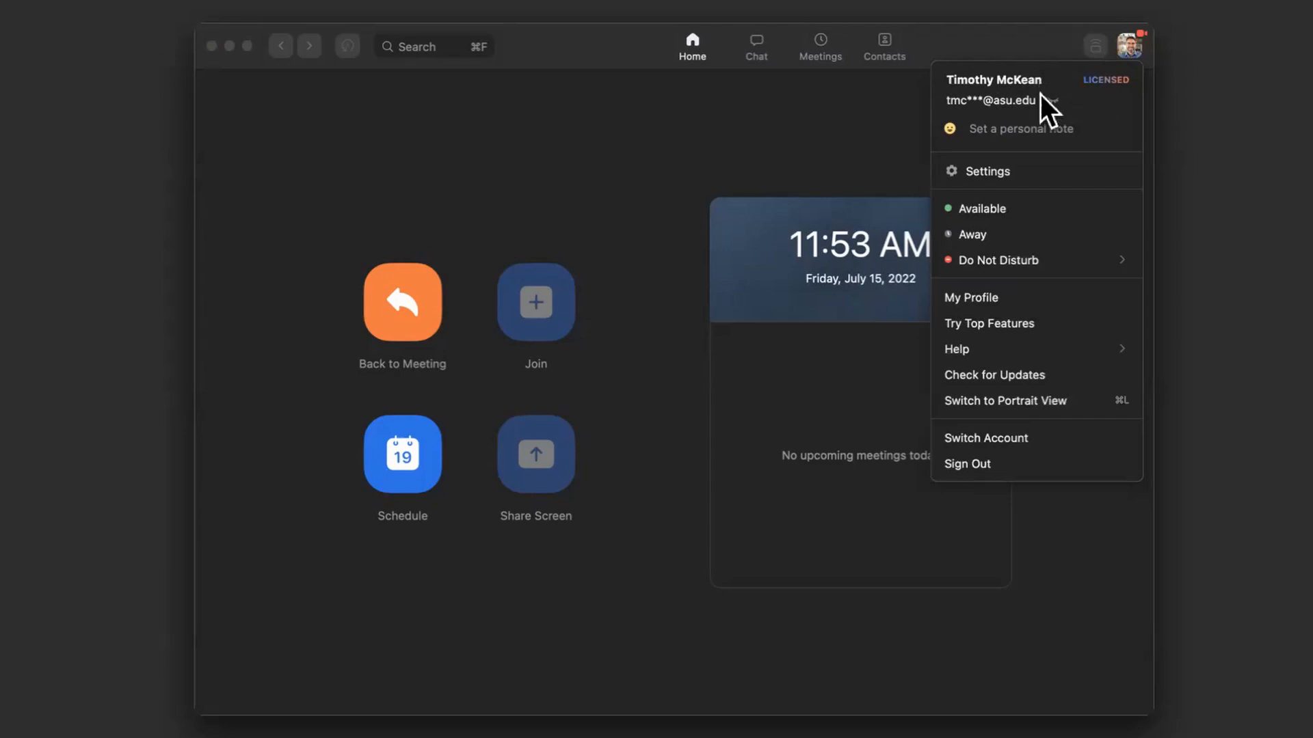
pyautogui.click(970, 298)
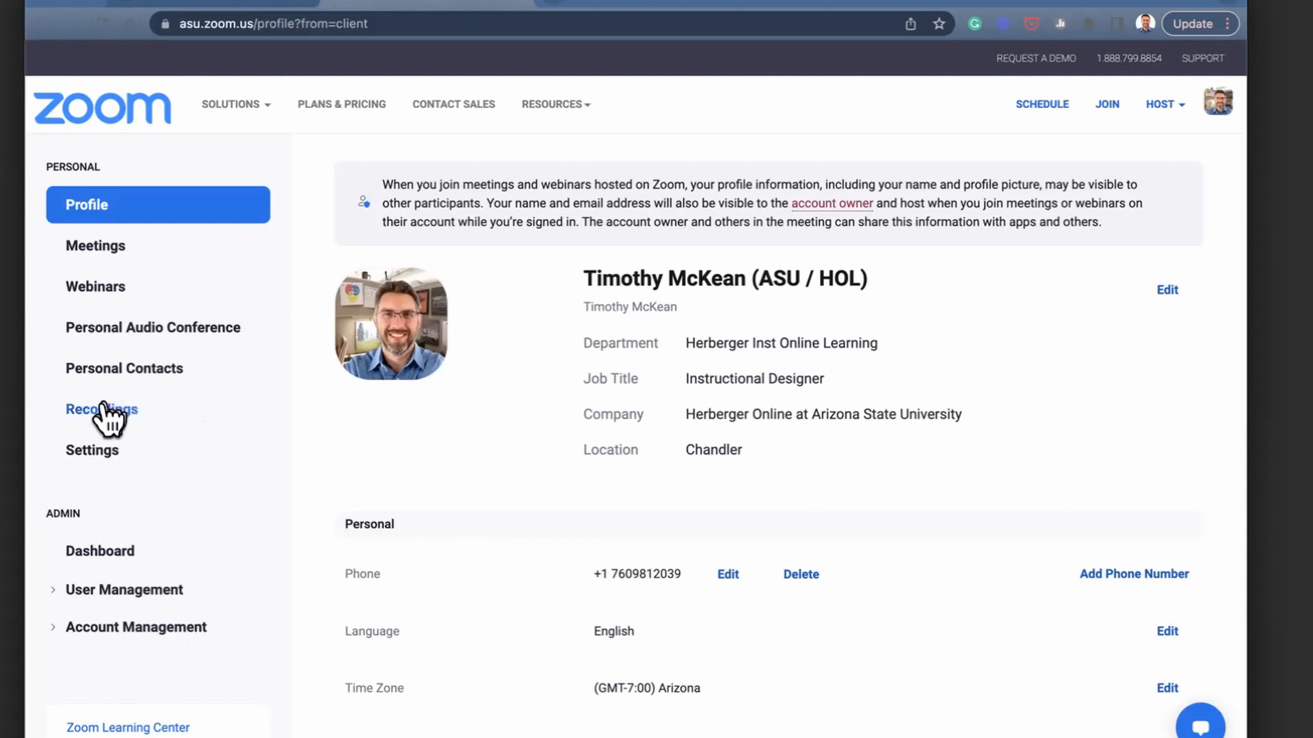
# Go to Recordings to list the one cloud recording (3 files, 231 MB).
pyautogui.click(102, 410)
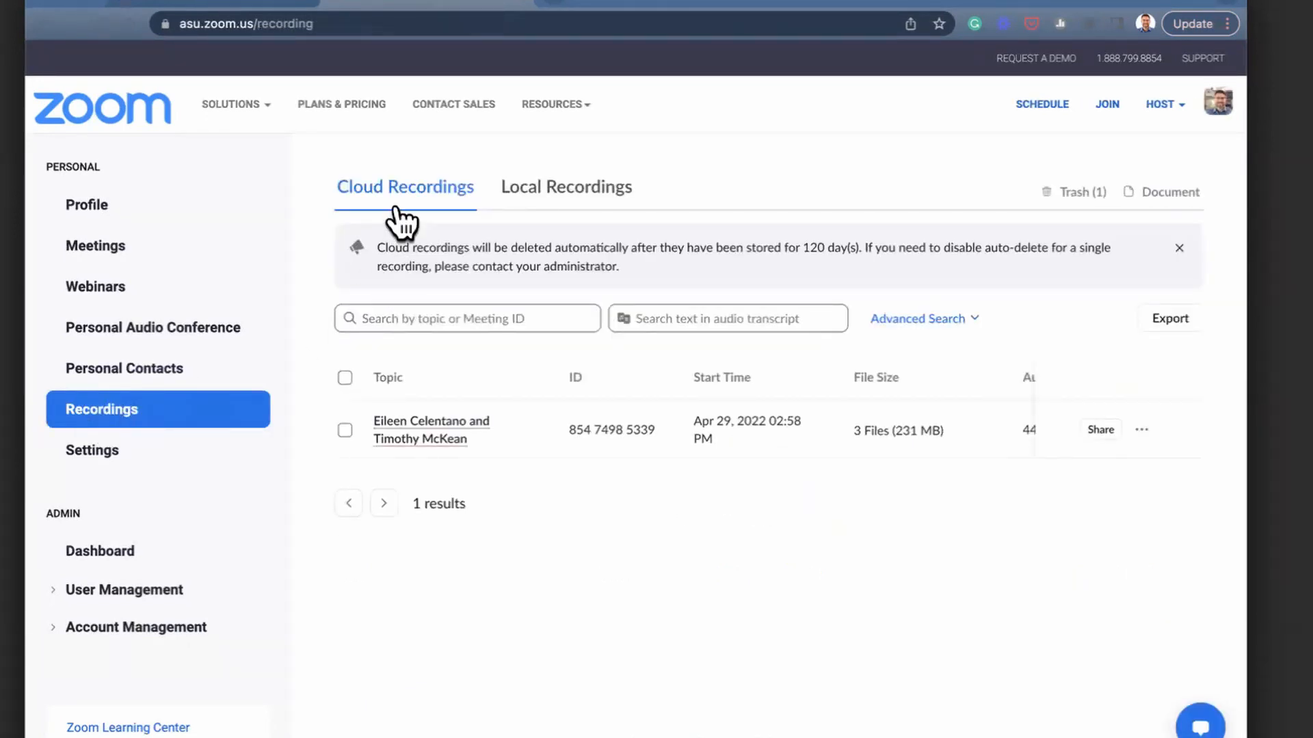
pyautogui.moveTo(552, 216)
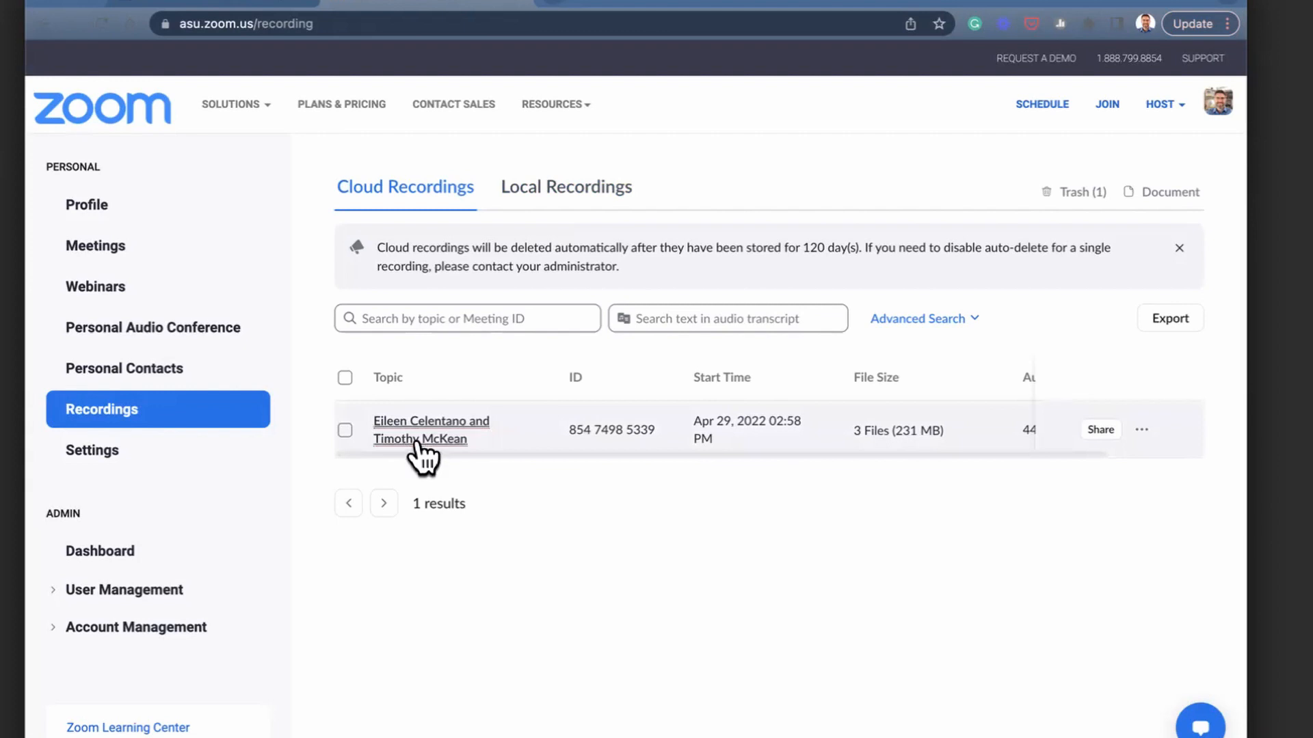
# Open the recorded meeting's detail page listing its three files and download options.
pyautogui.click(420, 430)
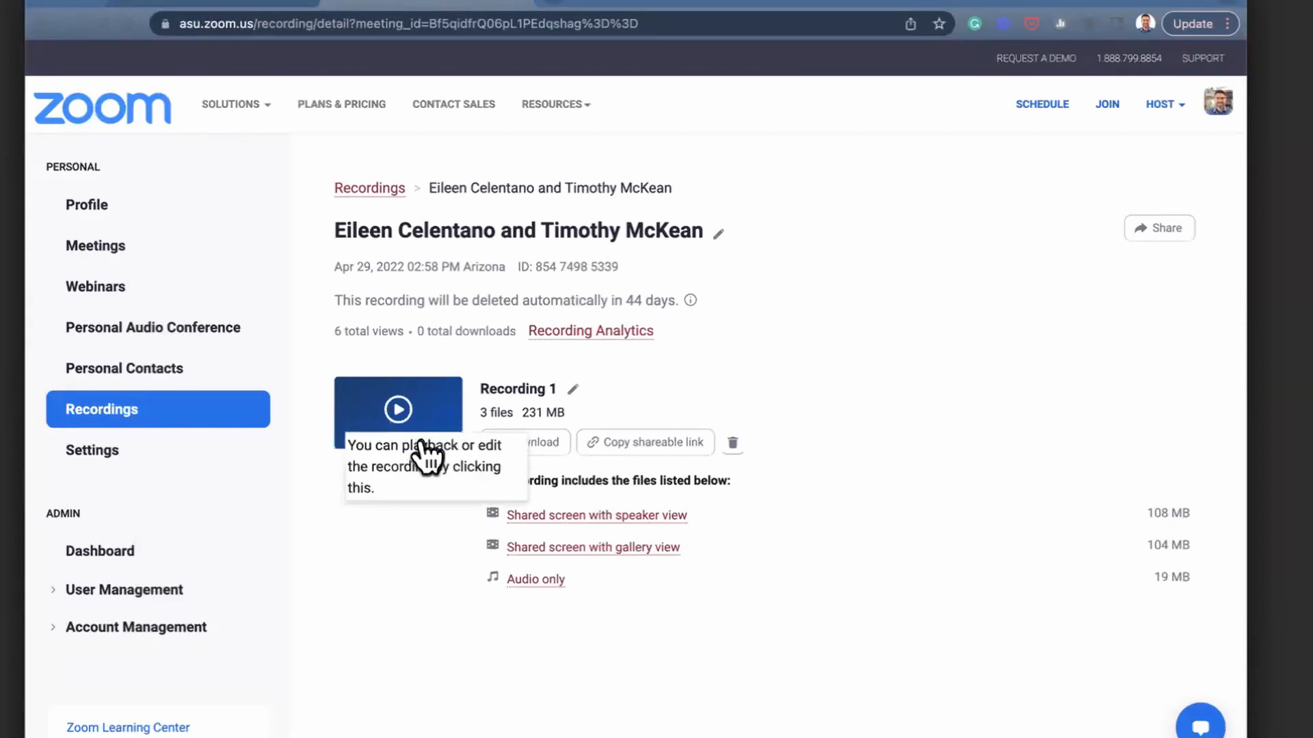
pyautogui.moveTo(665, 348)
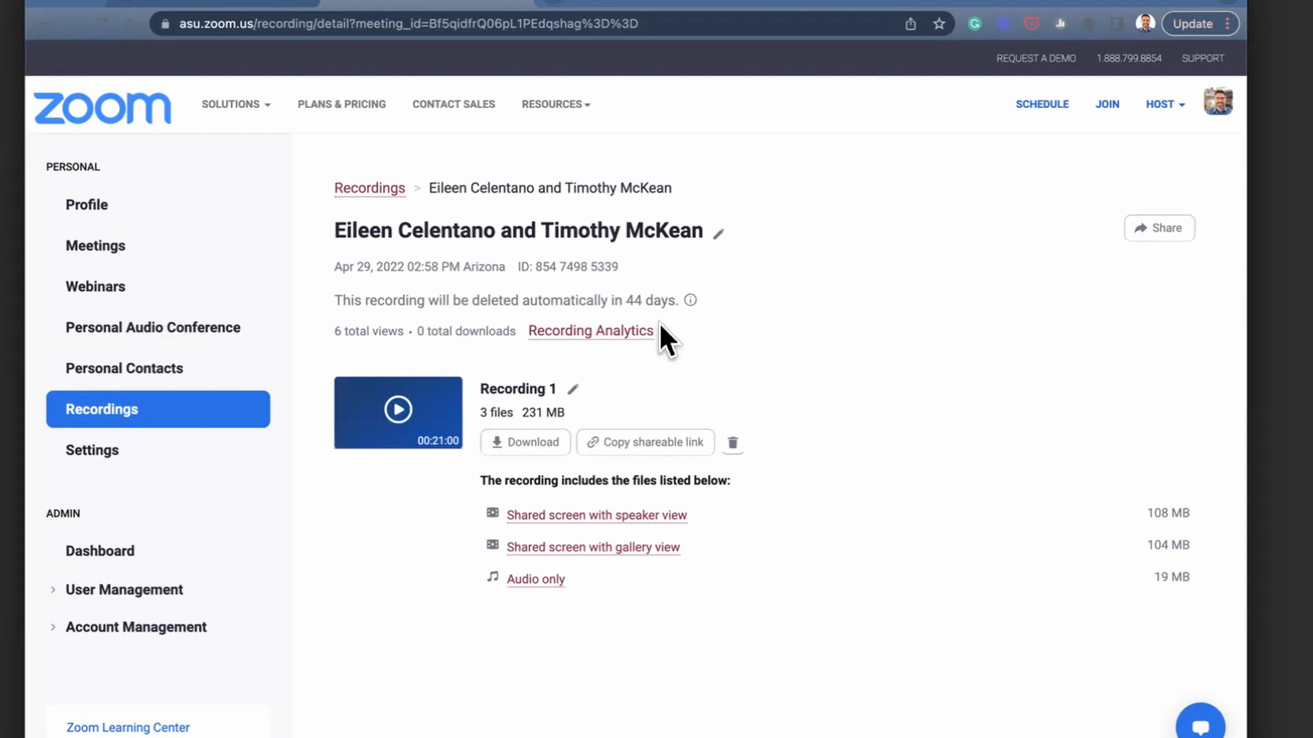
pyautogui.moveTo(555, 378)
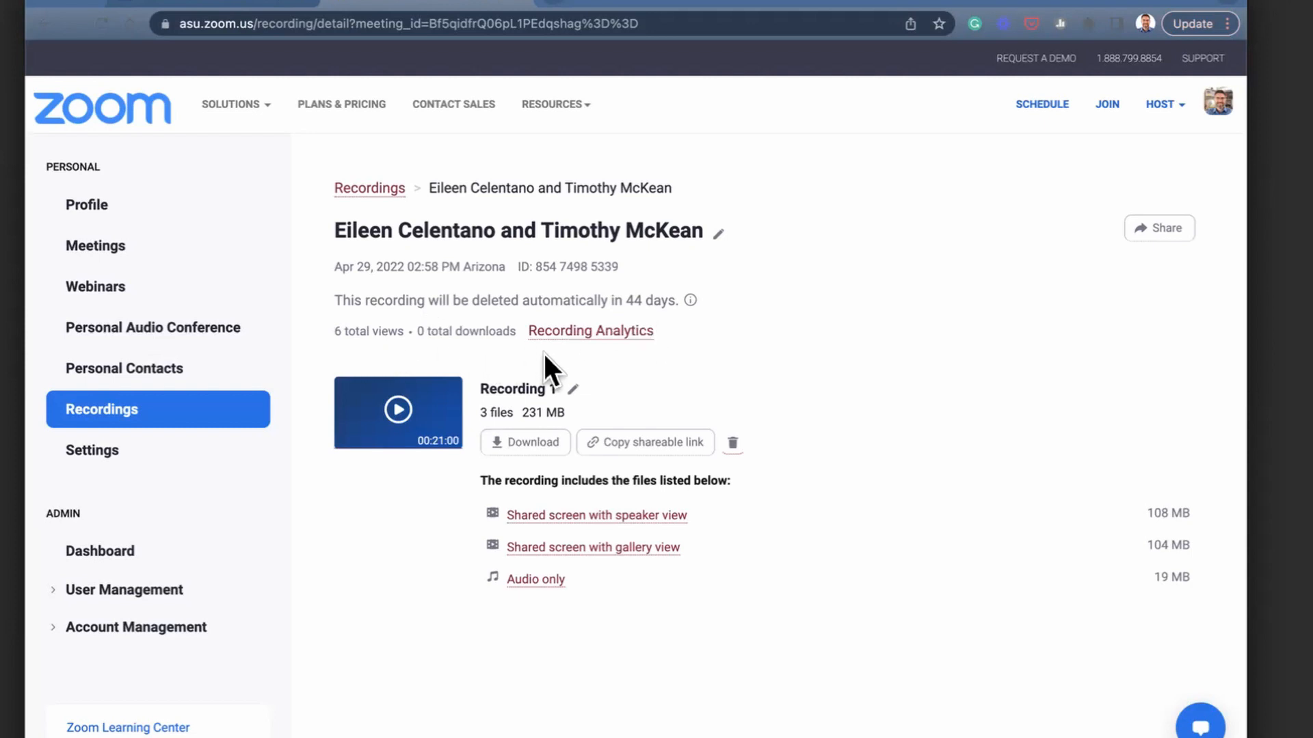
pyautogui.moveTo(574, 423)
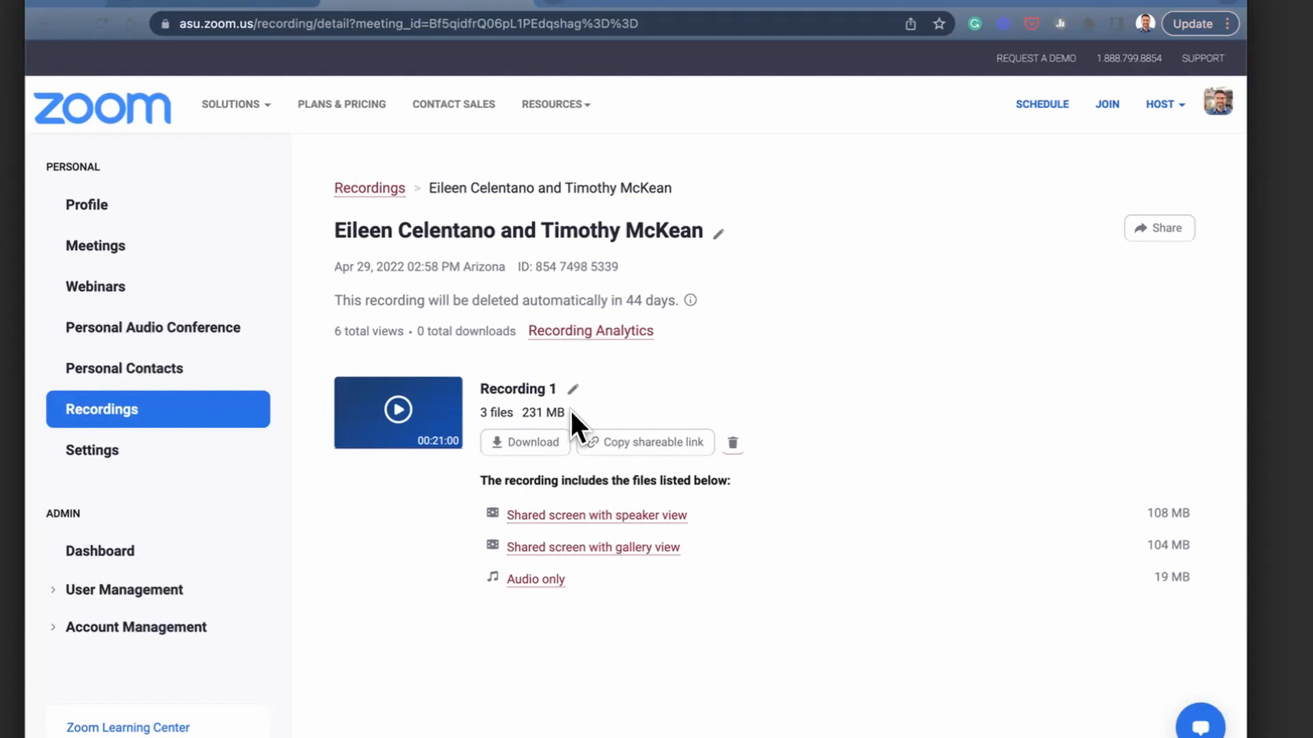
pyautogui.moveTo(581, 426)
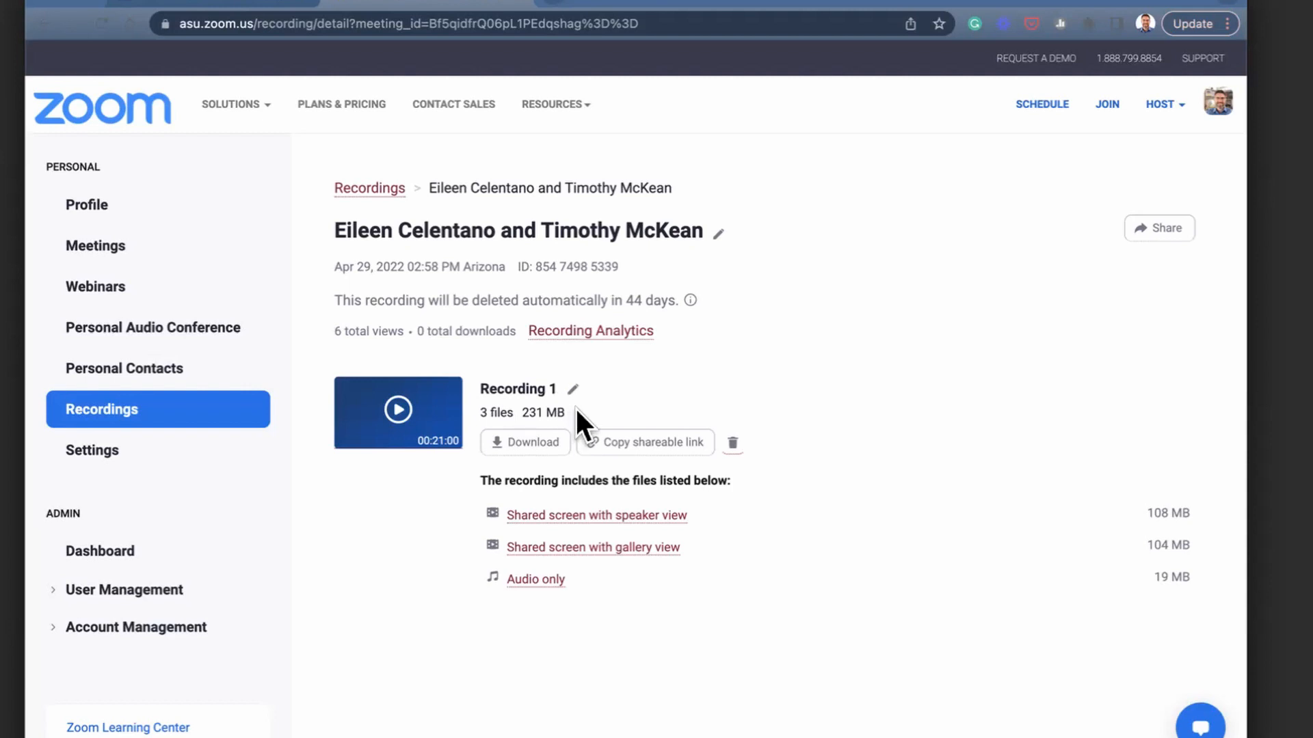
pyautogui.moveTo(551, 452)
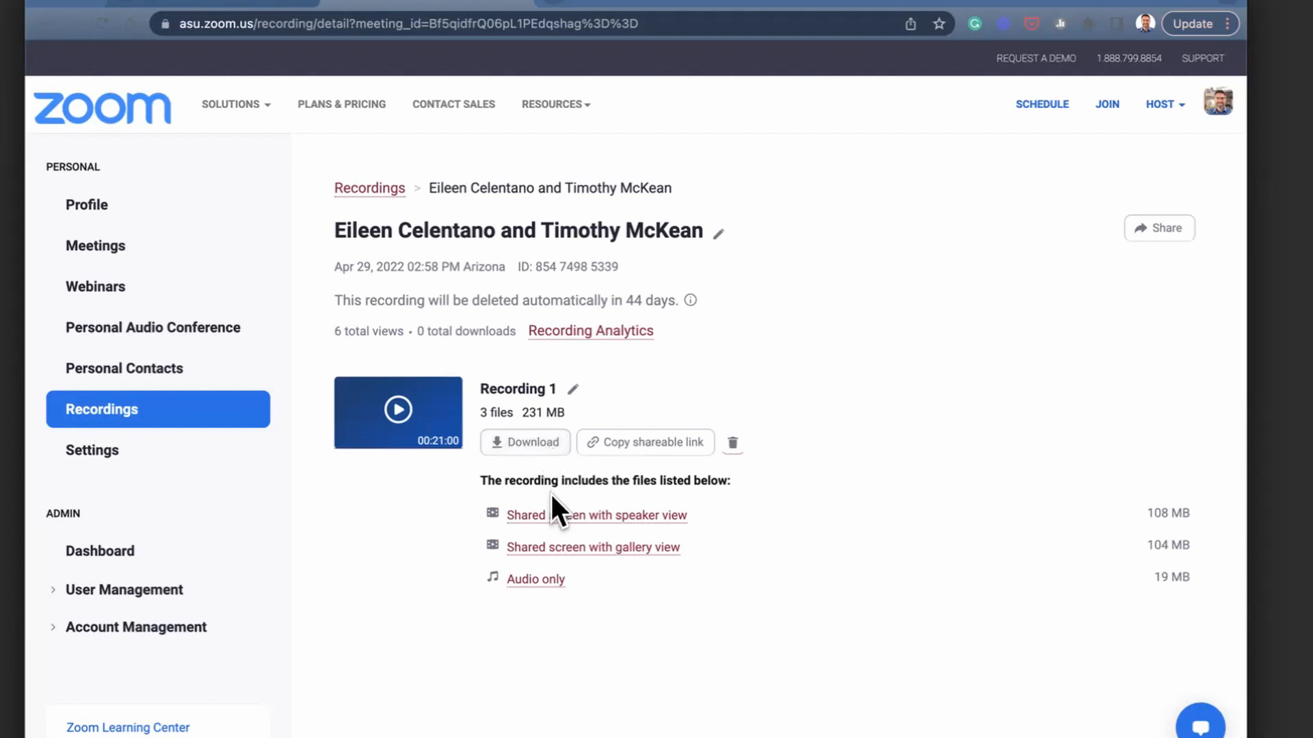
pyautogui.moveTo(554, 588)
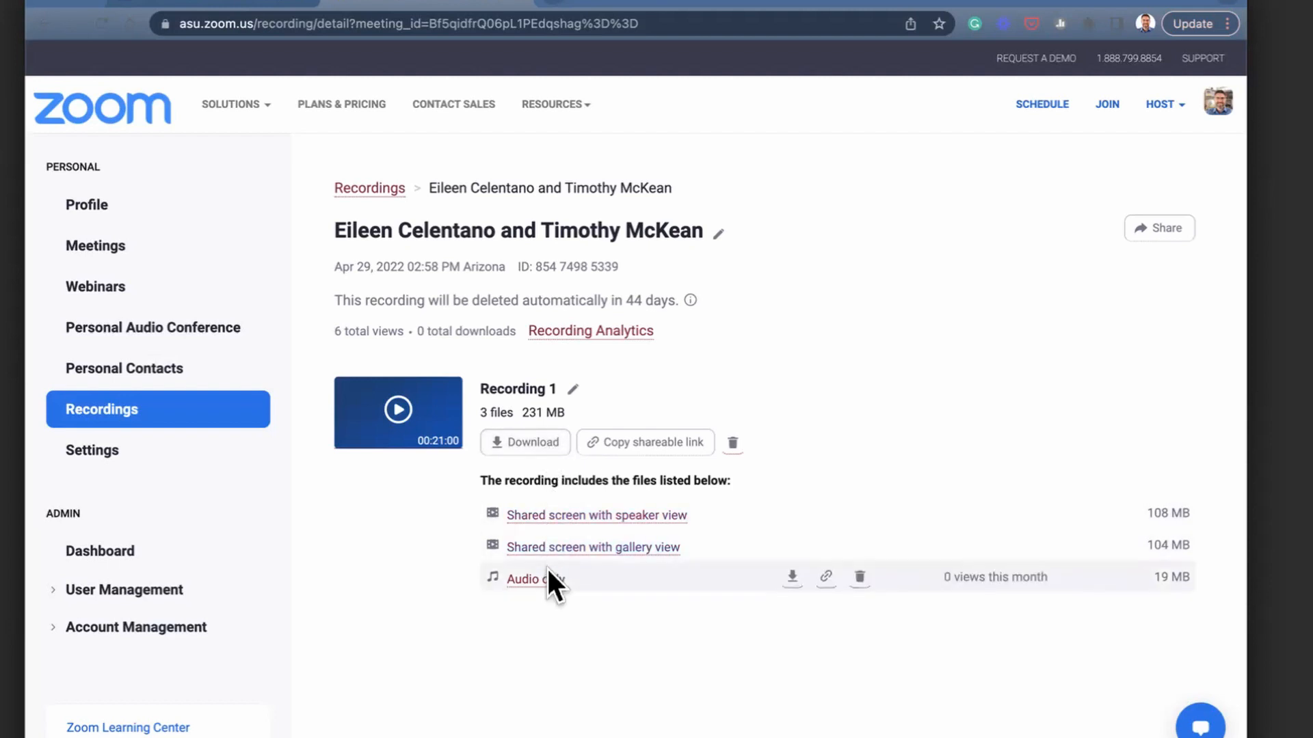